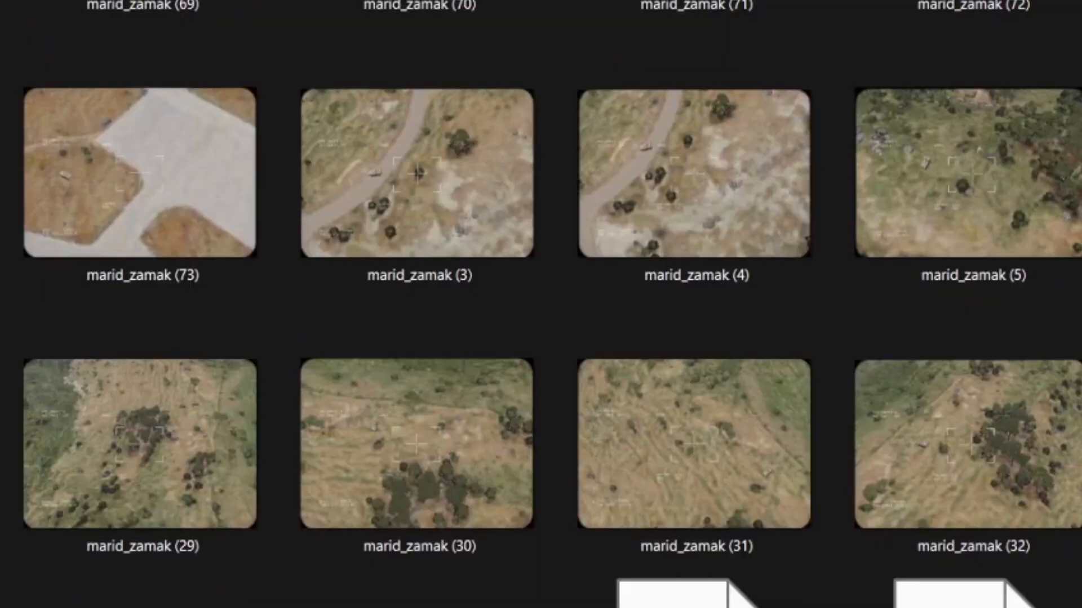
Scroll the drone screenshots and open another image labelled with zamak, varsuk or marid boxes.
scroll("down", 3)
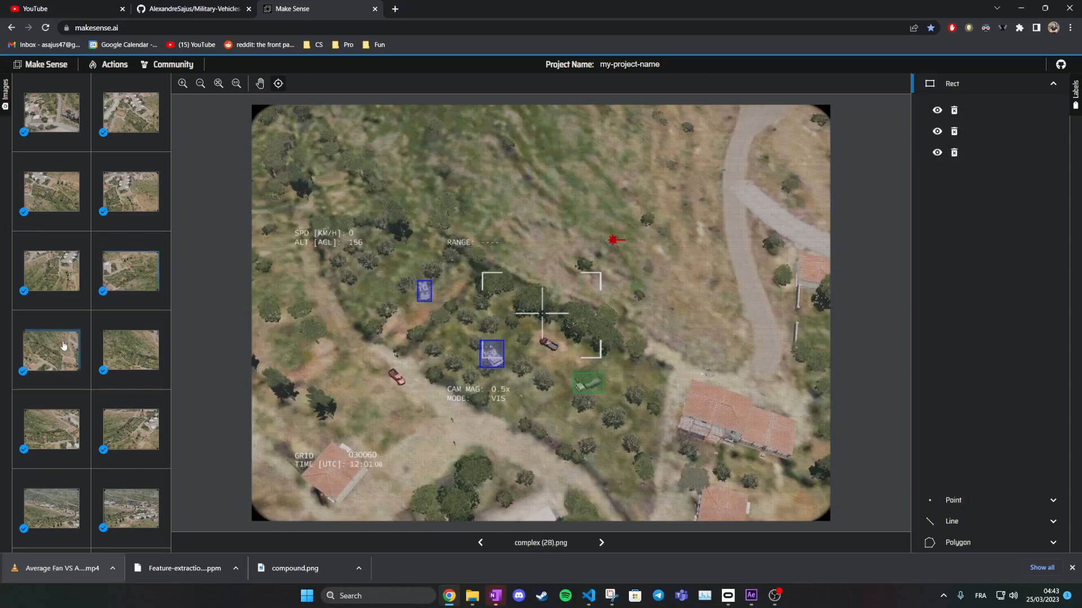
left_click(49, 350)
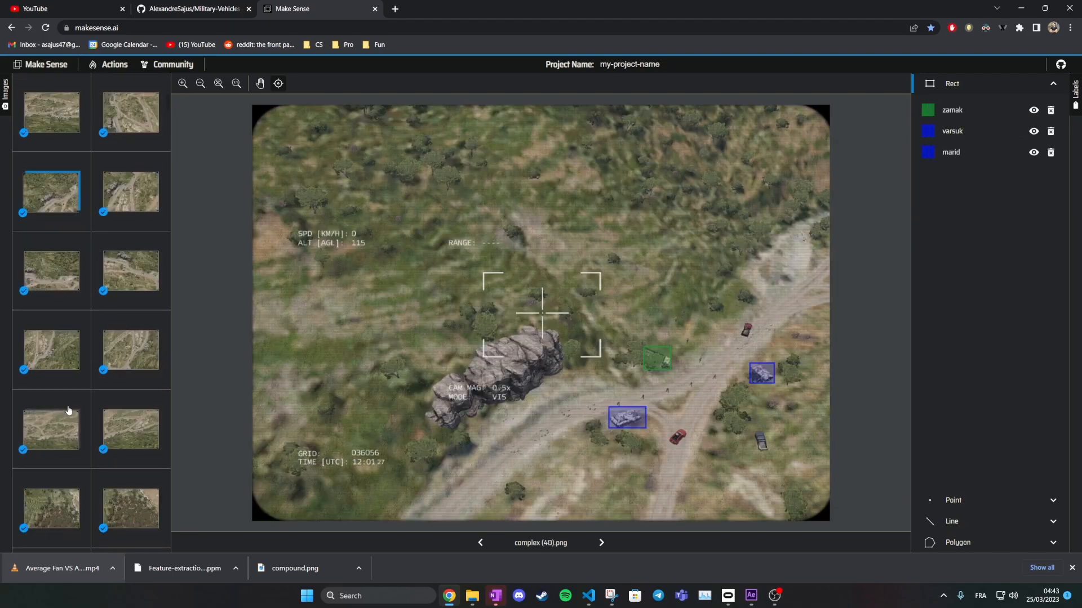
Open the ultralytics/yolov5 repository and scroll down through its README.
left_click(445, 9)
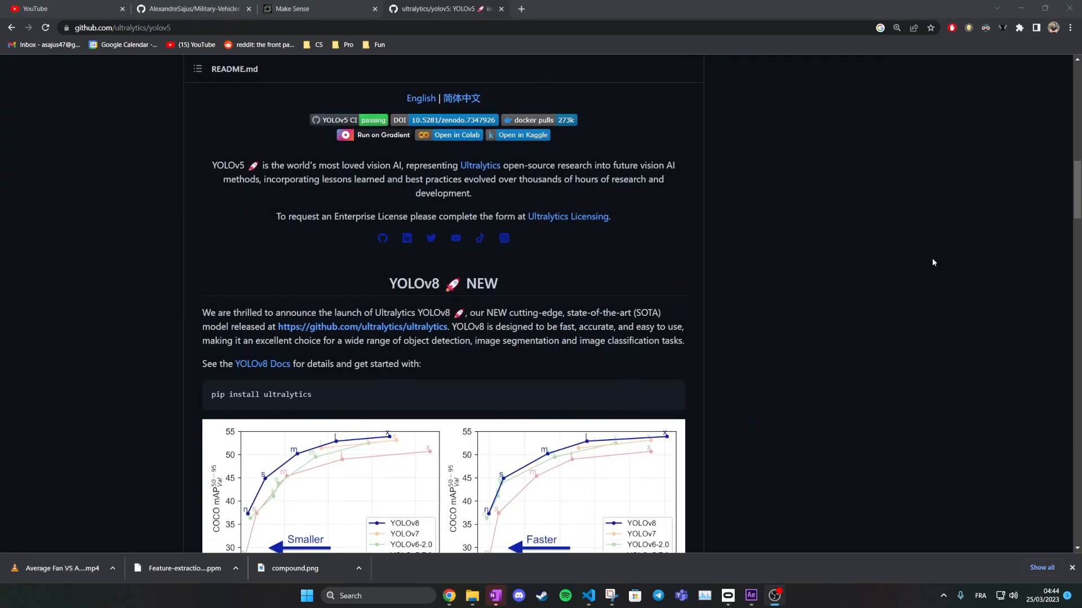
scroll("down", 3)
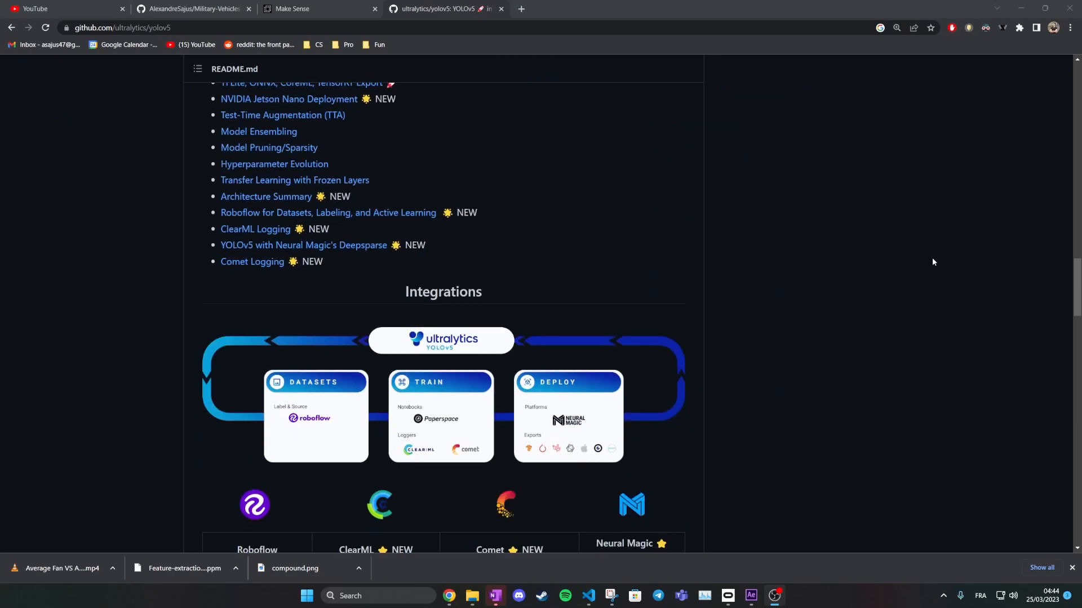
scroll("down", 3)
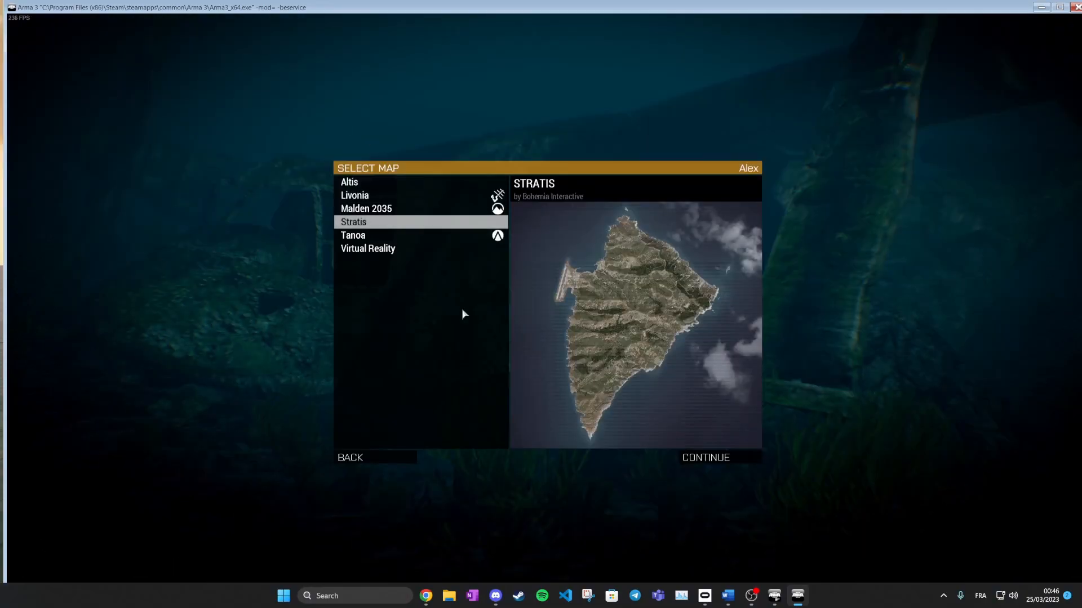
Pick Stratis from the Select Map list.
left_click(704, 458)
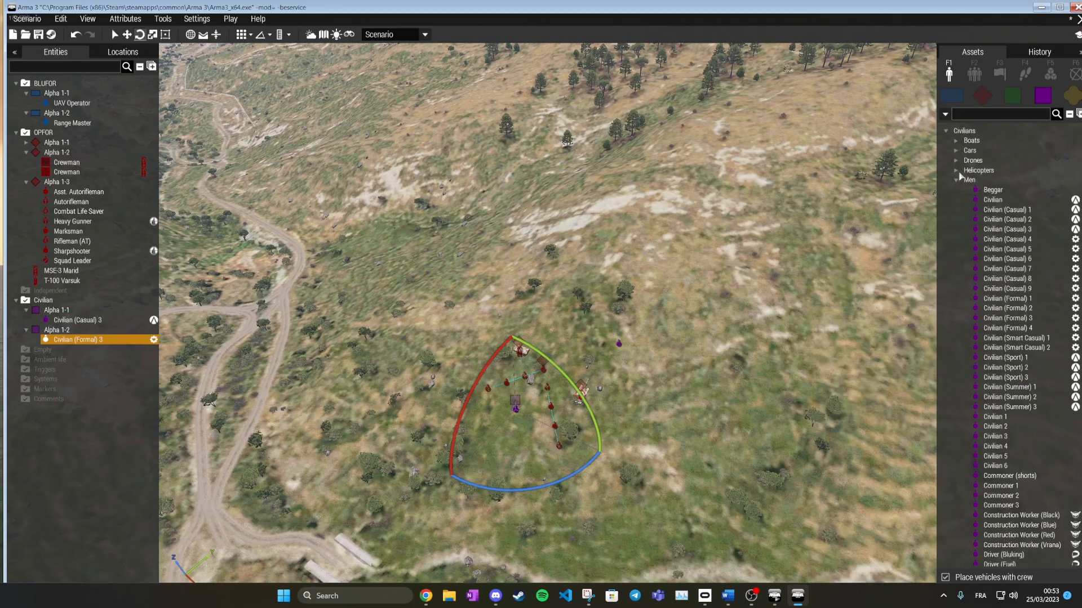
Expand Civilians > Cars in the Eden Editor Assets panel.
left_click(970, 151)
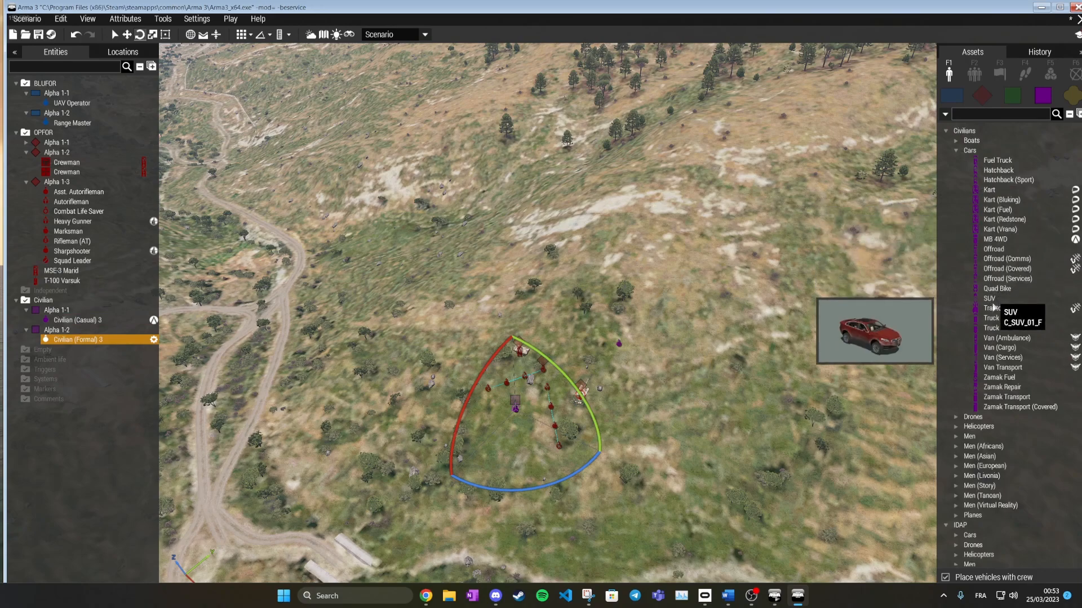
mouse_move(993, 269)
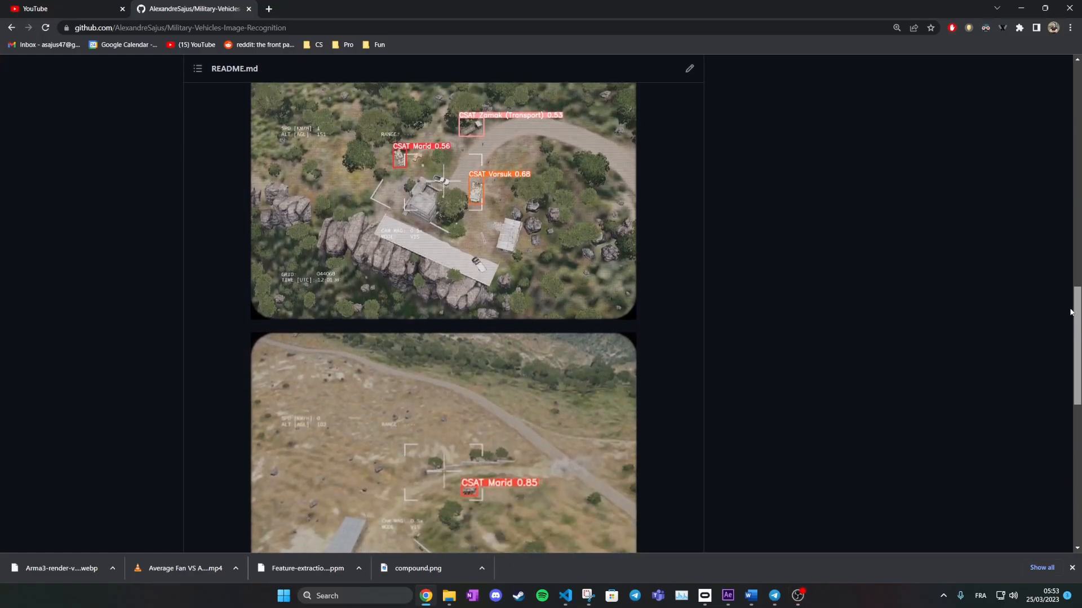
Scroll the Military-Vehicles-Image-Recognition README down to the How to use section.
scroll("down", 3)
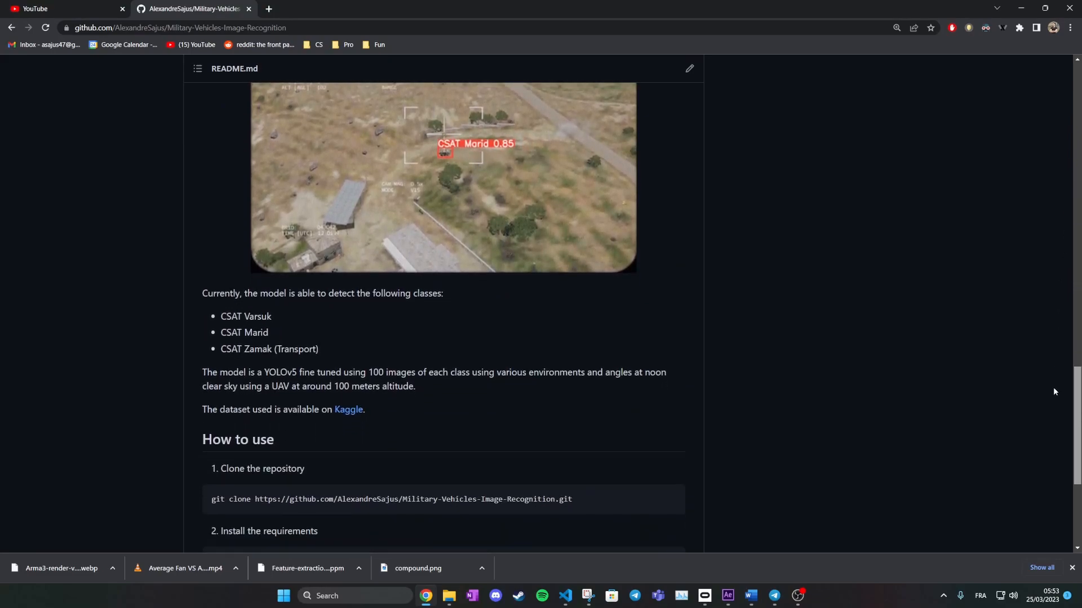
scroll("down", 3)
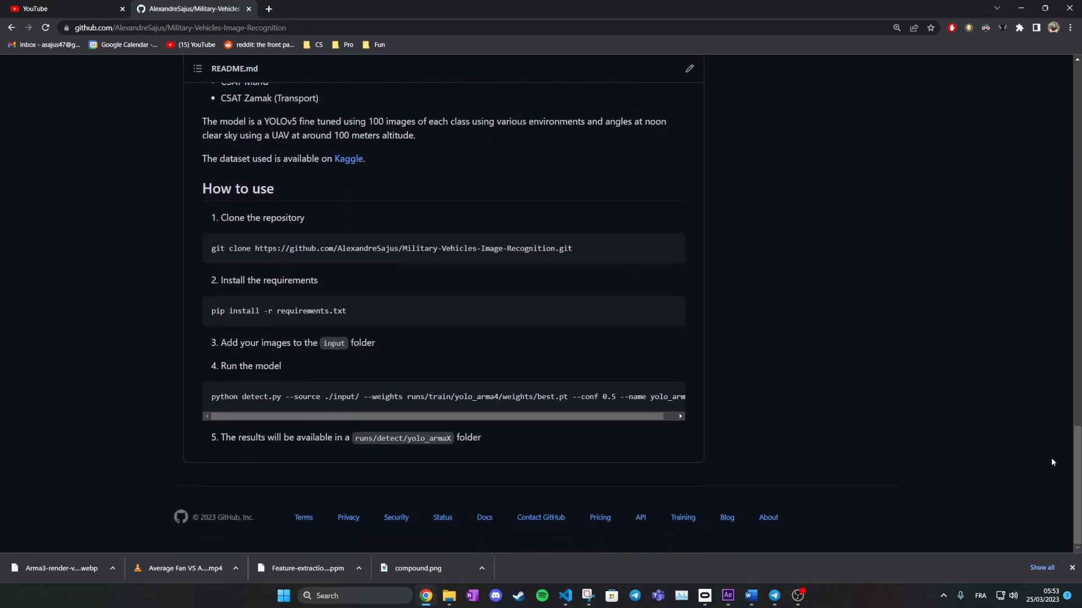